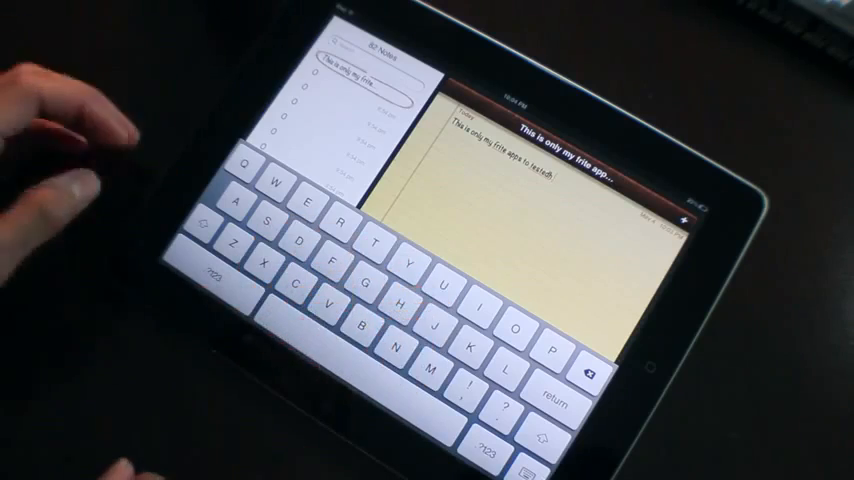
Correct the test sentence's typos and trim it to "This is one of my"
click(410, 355)
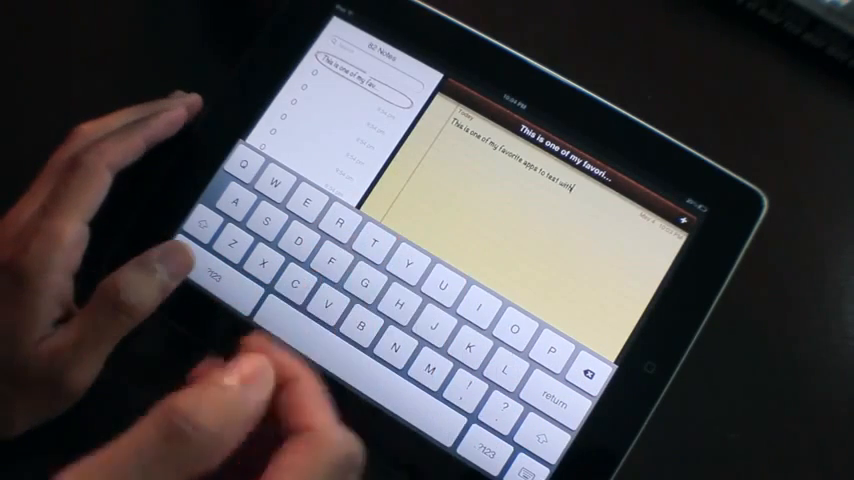
click(361, 332)
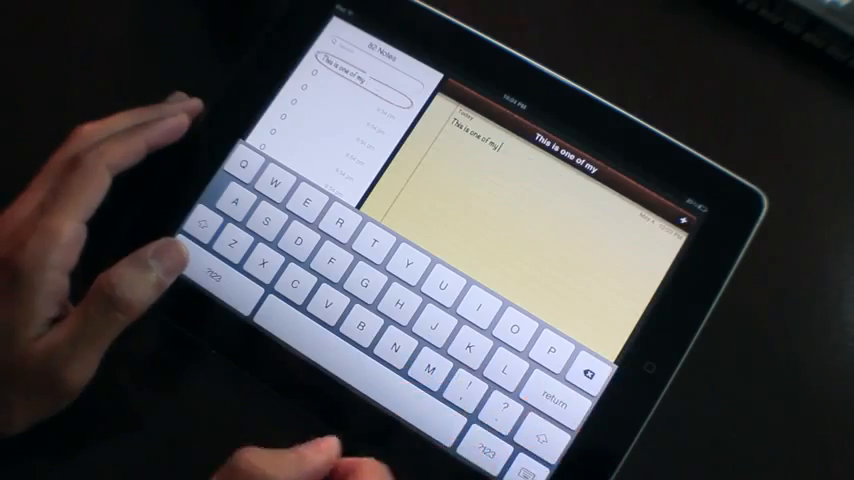
Swipe-move the cursor after "my" and retype the following words
text(least)
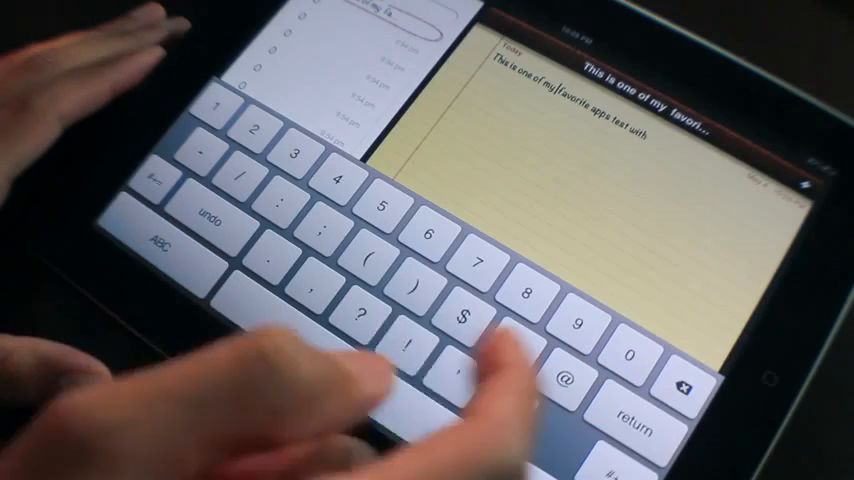
text(least)
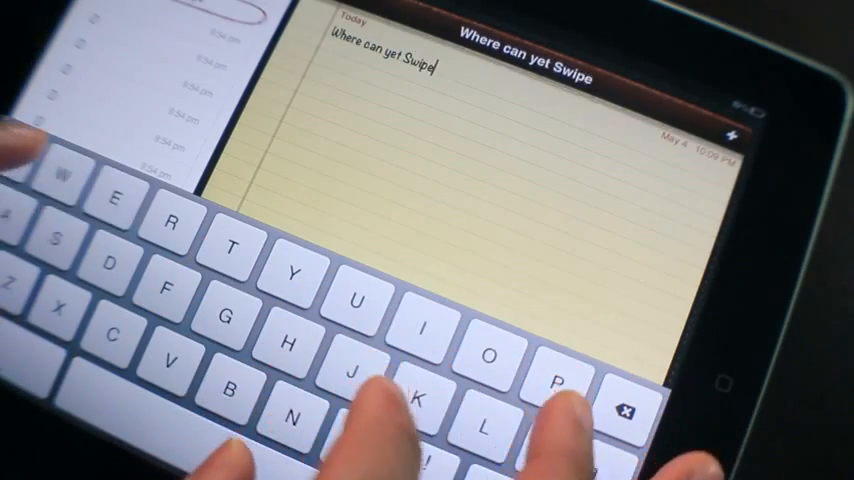
Finish "SwipeSelection?", then add lines "Repo: Bigboss" and "Price"
text(Selection)
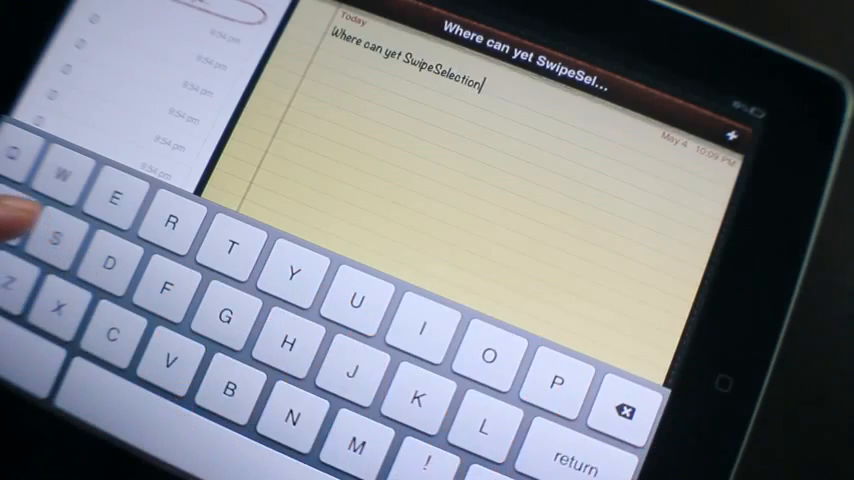
text(?)
text(Repo)
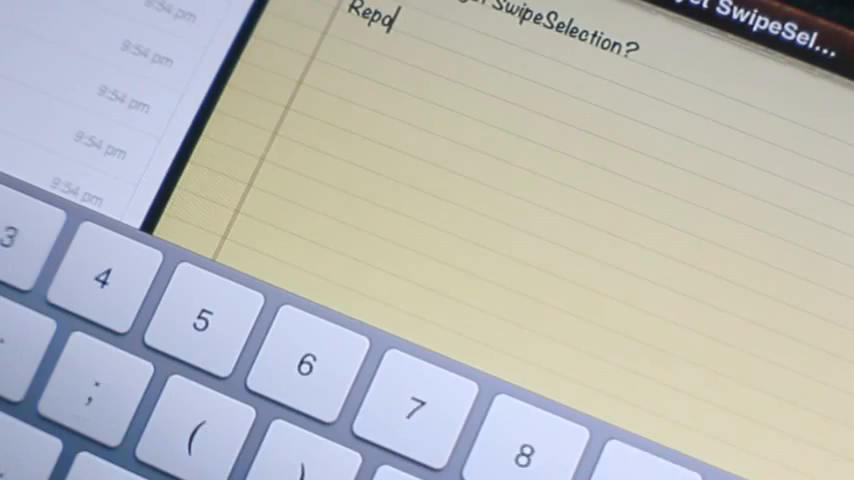
text(: Big)
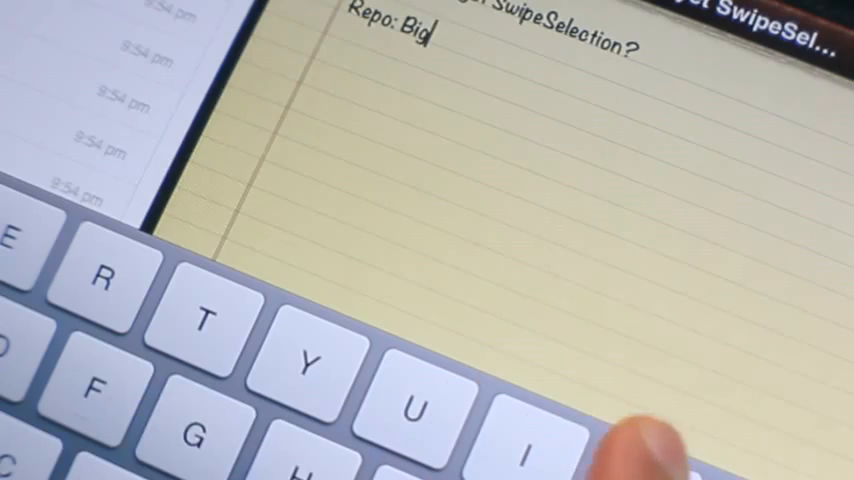
text(boss)
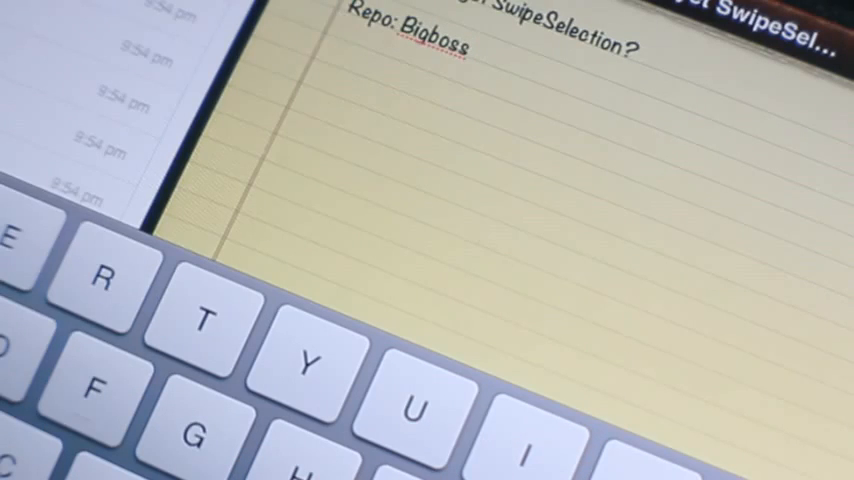
text(Price)
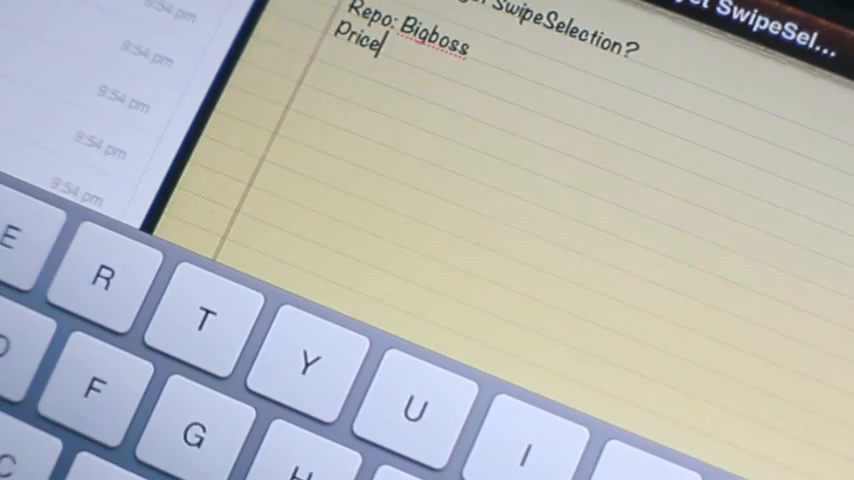